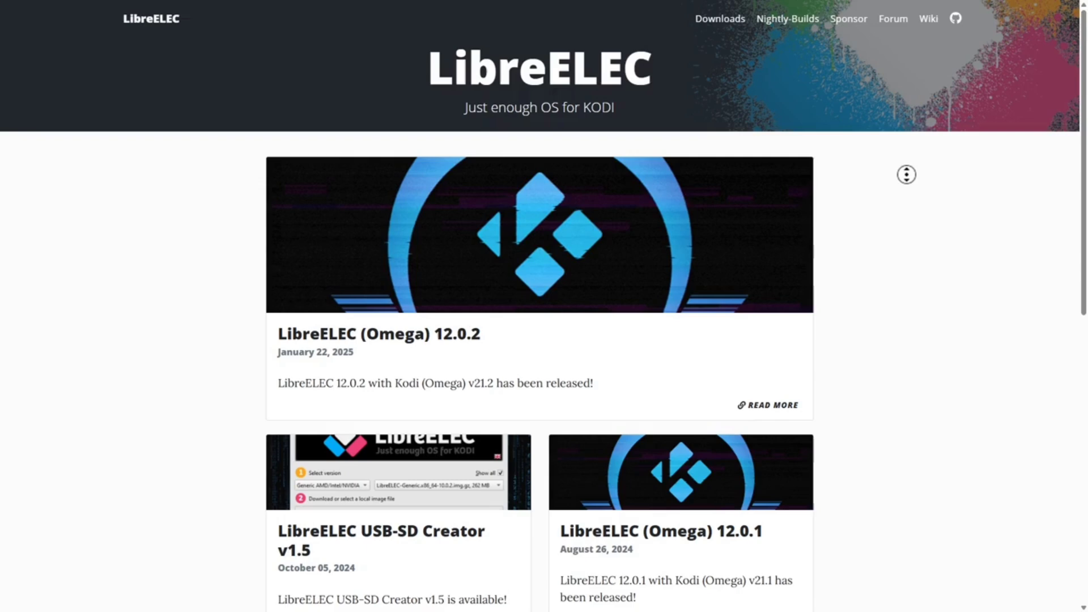
Scroll the LibreELEC news feed past the 12.0.2, USB-SD Creator and 12.0.1 posts to the 12.0 and 12 Beta2 announcements
scroll(down, 3)
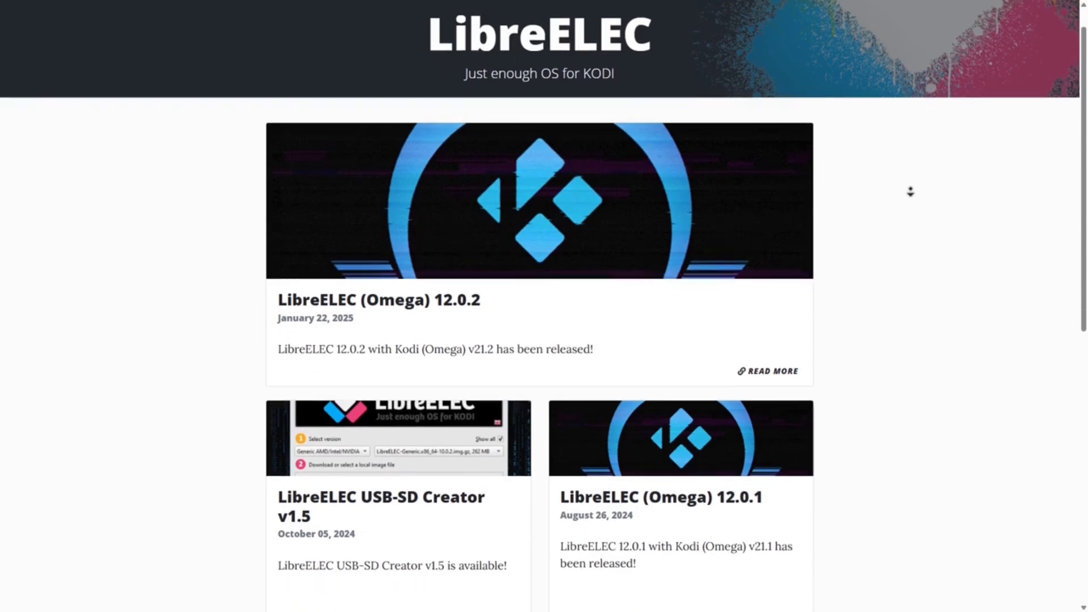
scroll(down, 3)
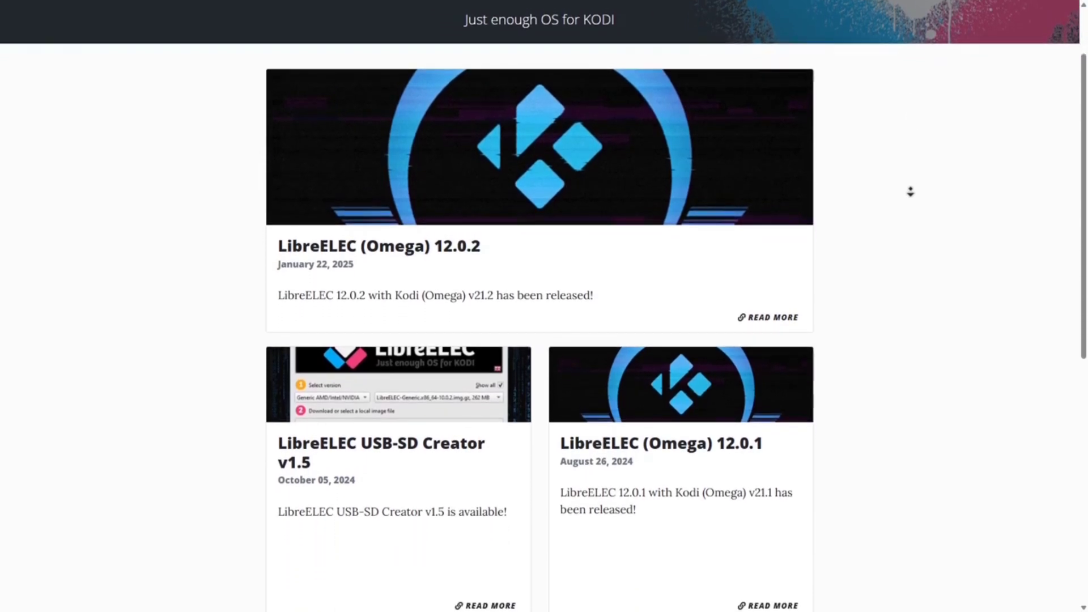
scroll(down, 3)
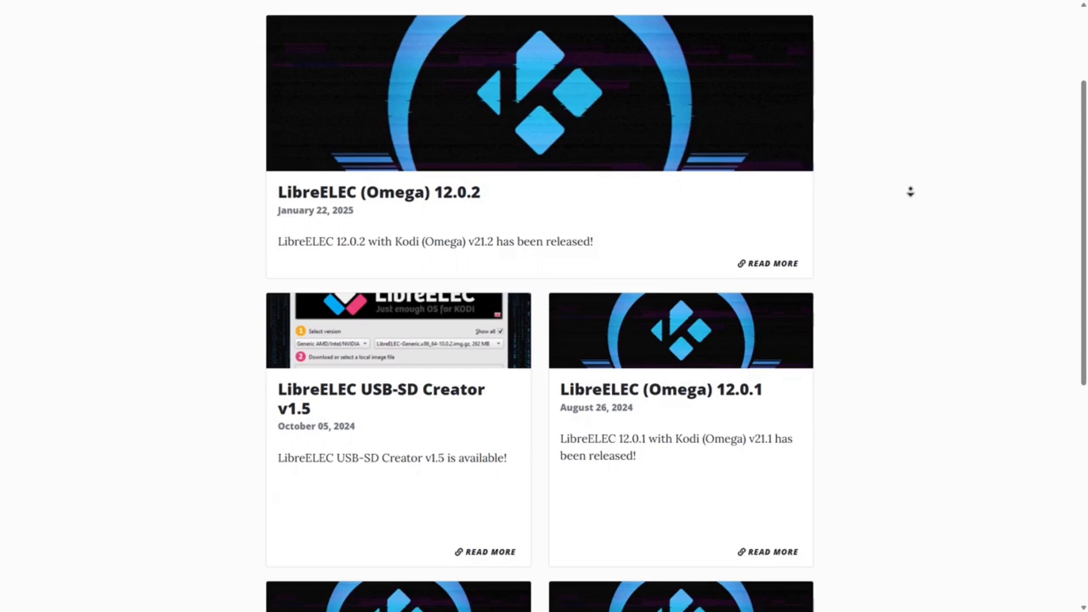
scroll(down, 3)
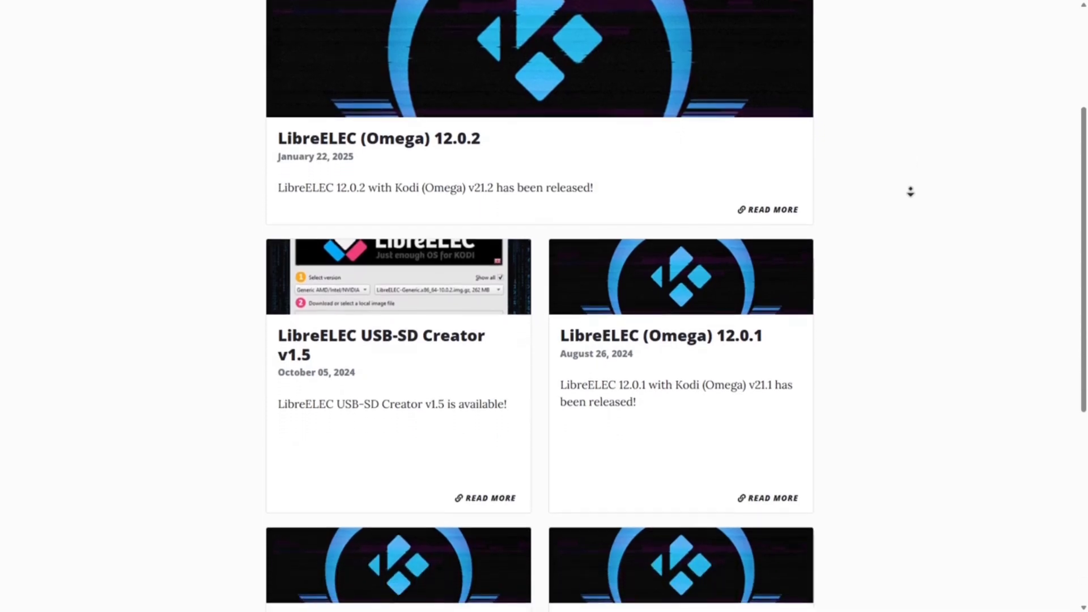
scroll(down, 3)
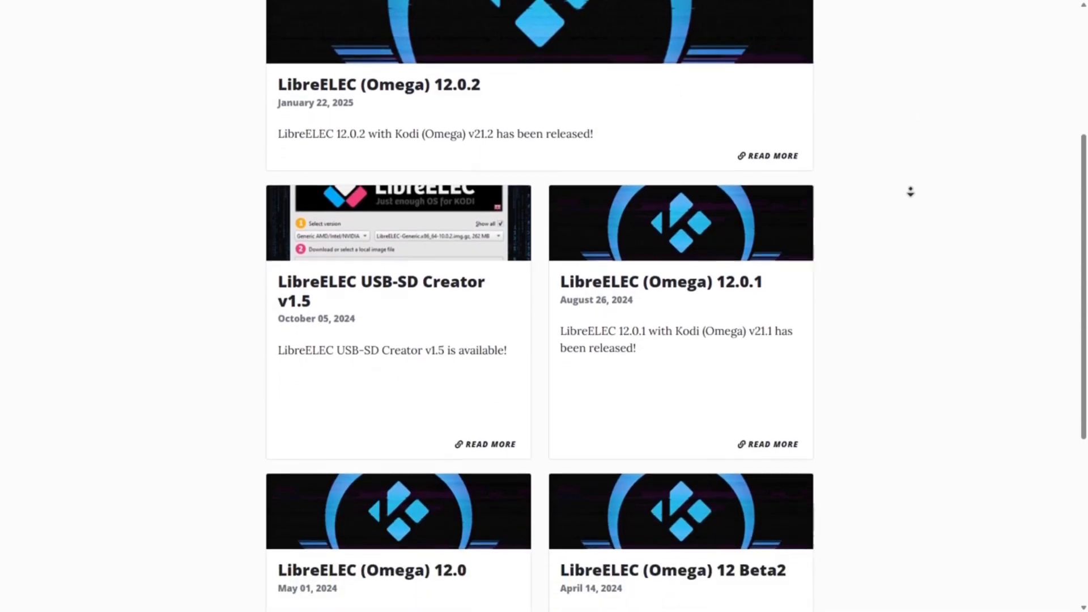
scroll(down, 3)
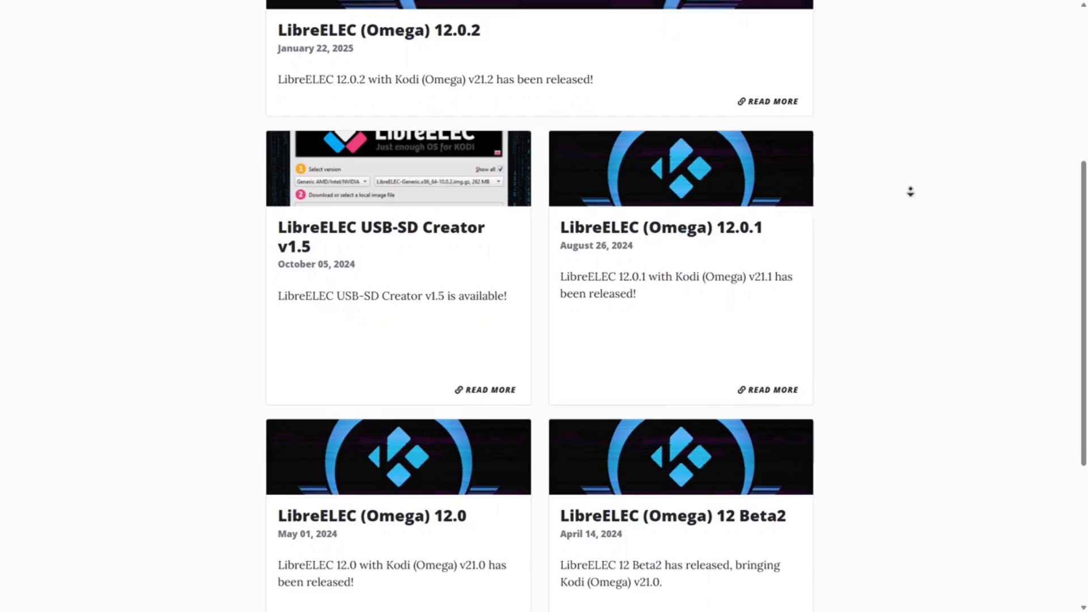
scroll(down, 3)
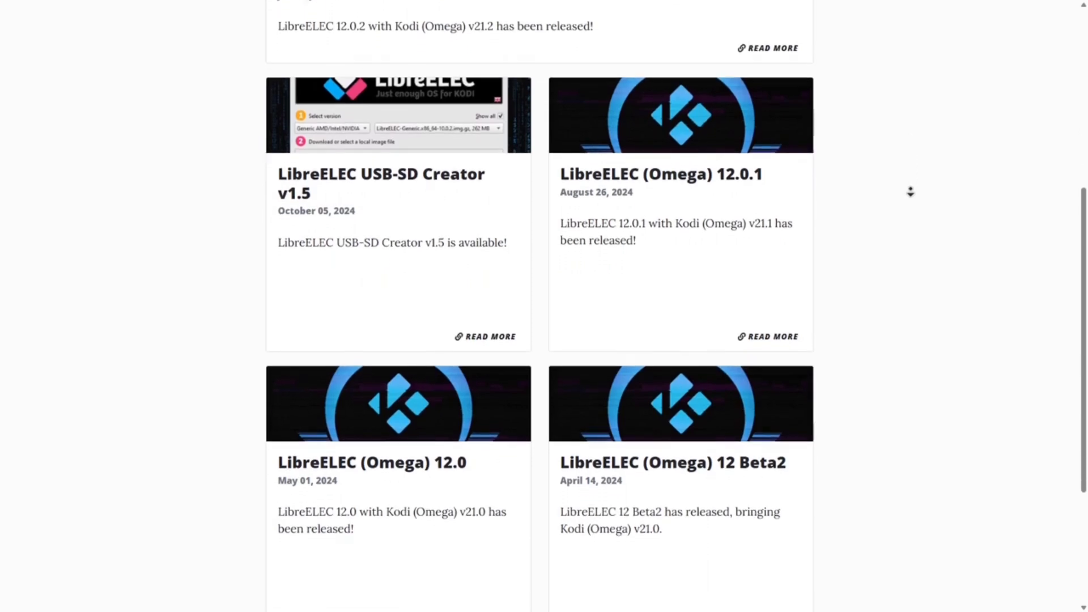
scroll(down, 3)
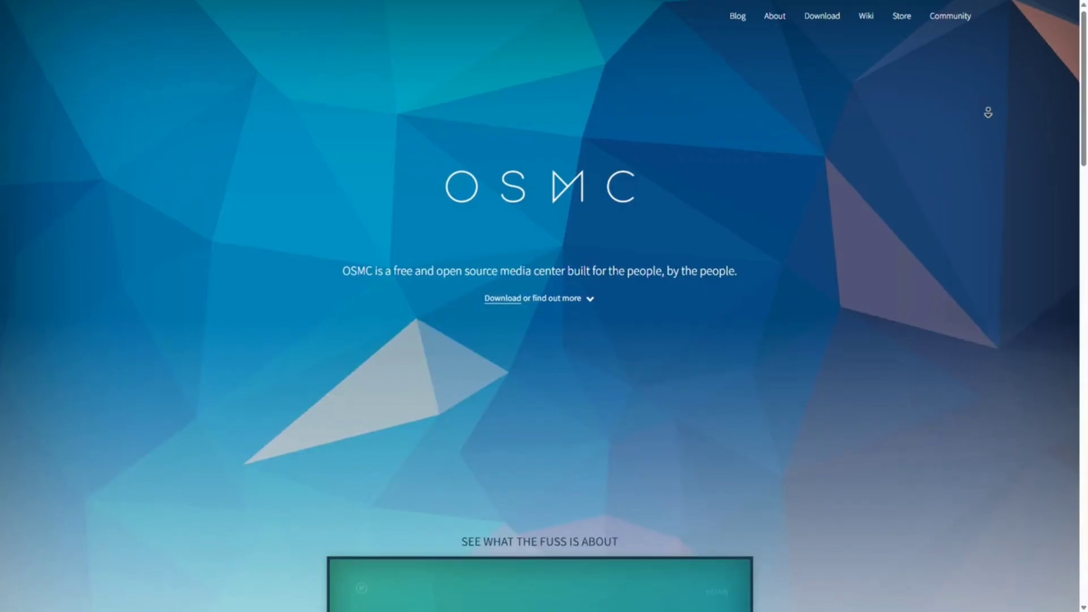
Scroll the OSMC homepage down to the 'See what the fuss is about' TV preview section
scroll(down, 3)
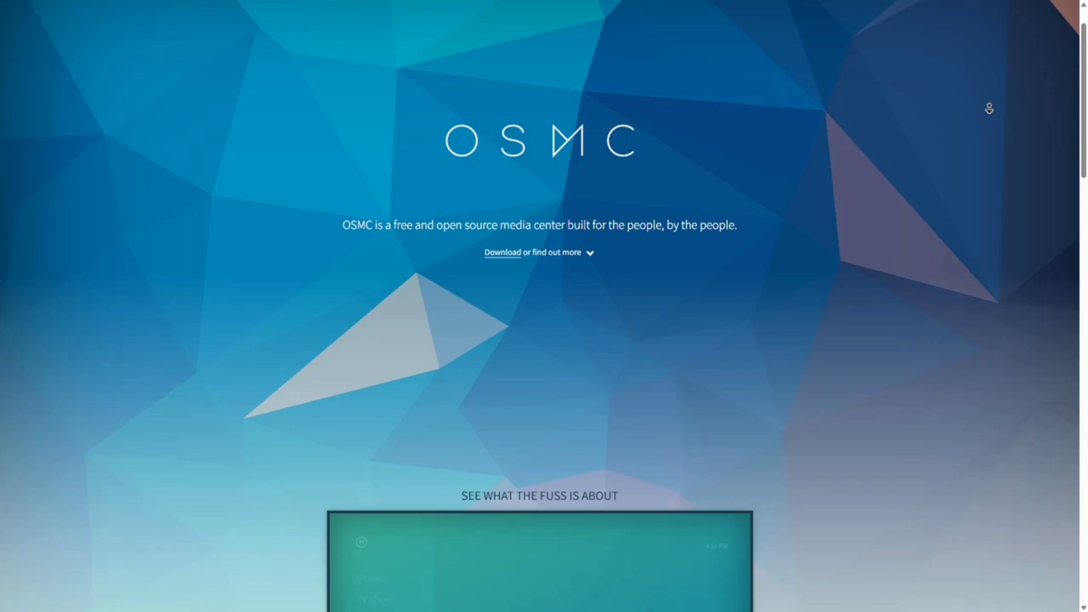
scroll(down, 3)
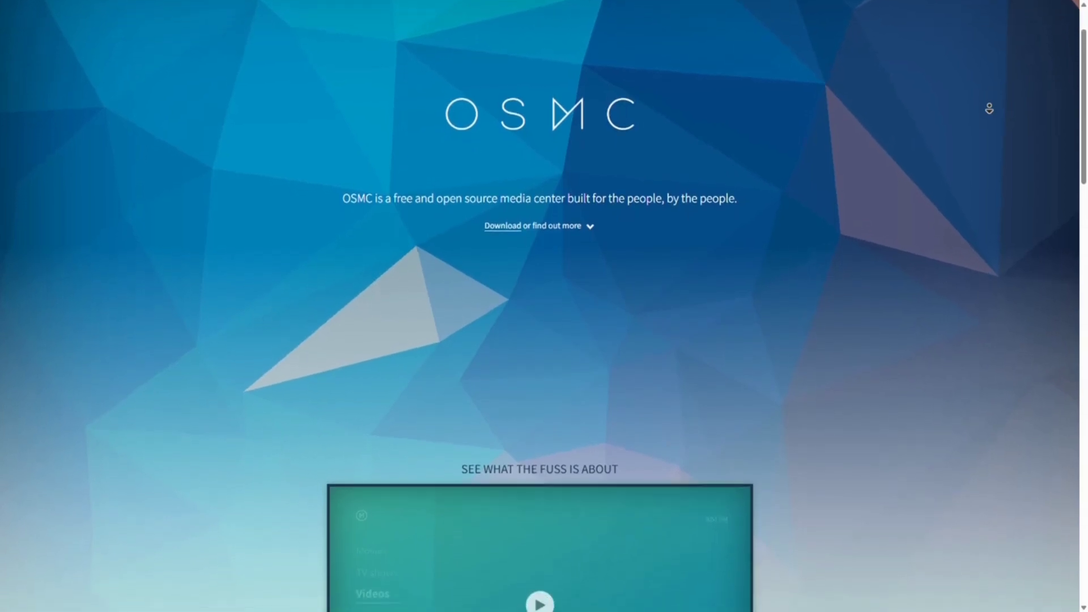
scroll(down, 3)
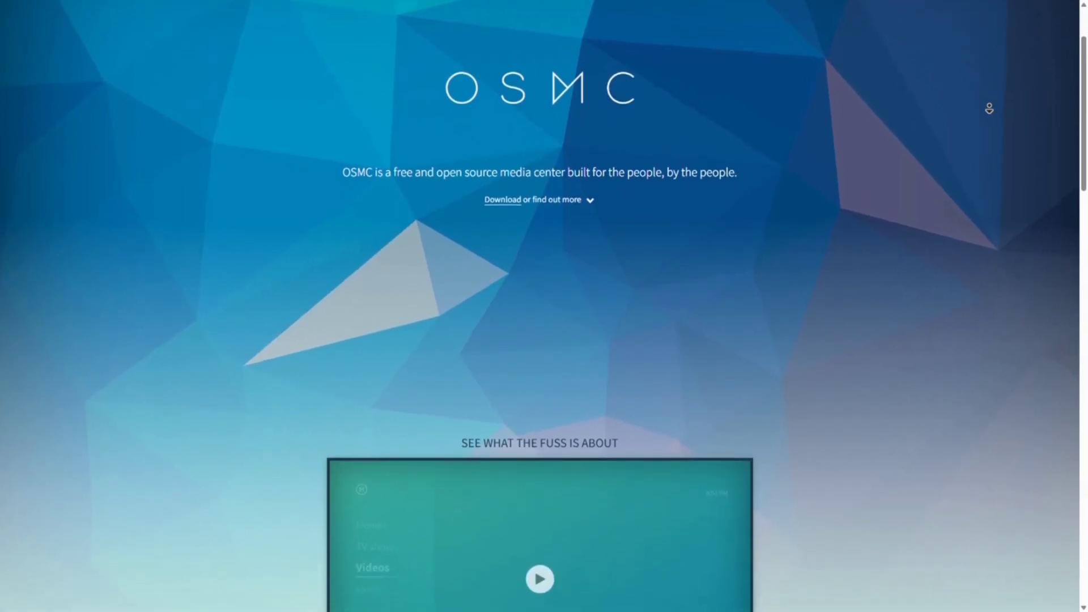
scroll(down, 3)
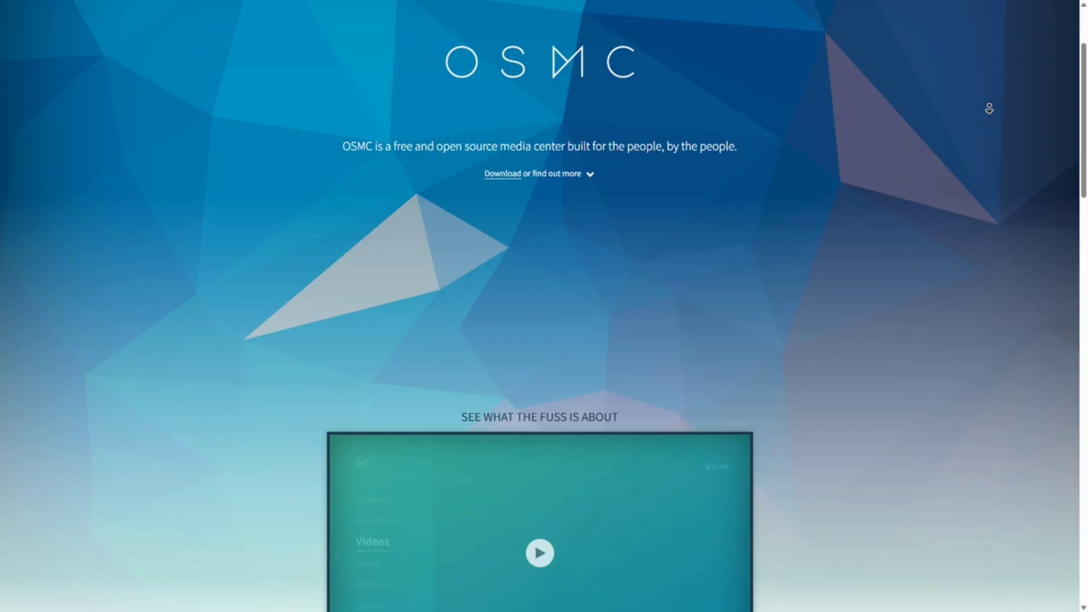
scroll(down, 3)
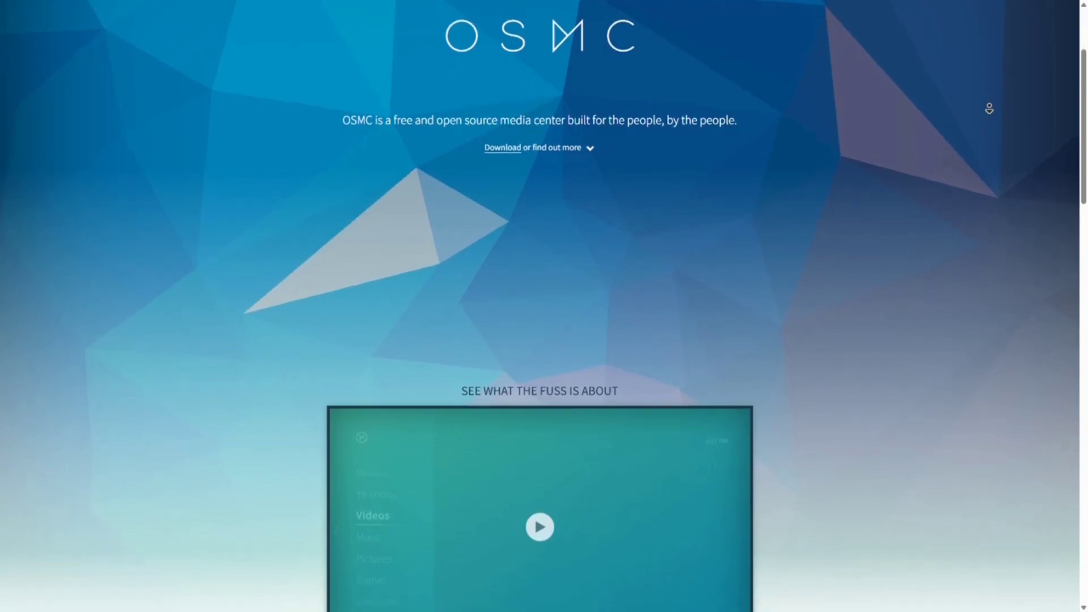
scroll(down, 3)
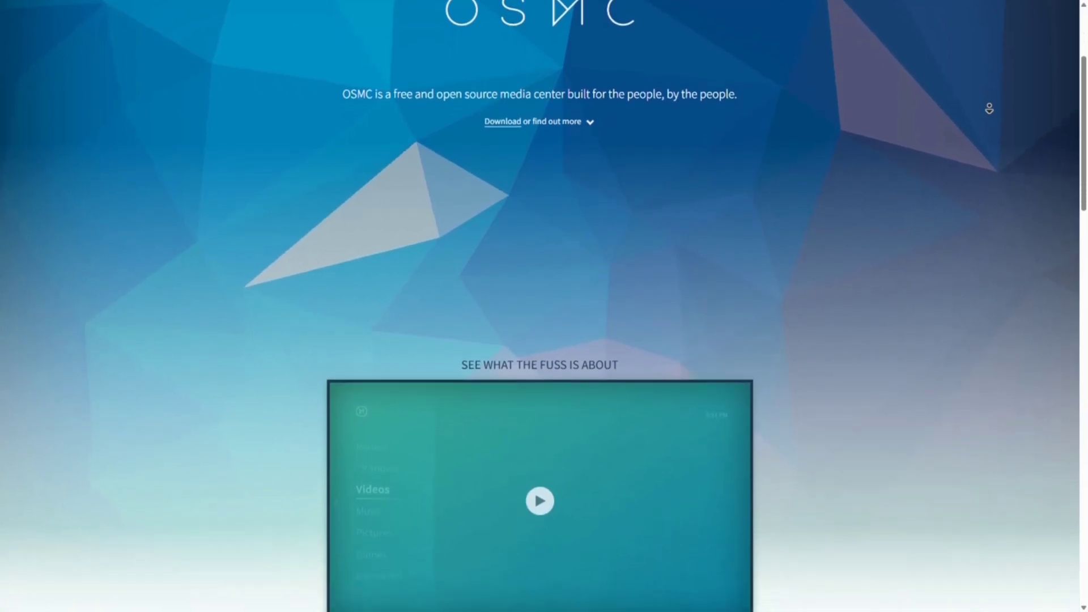
scroll(down, 3)
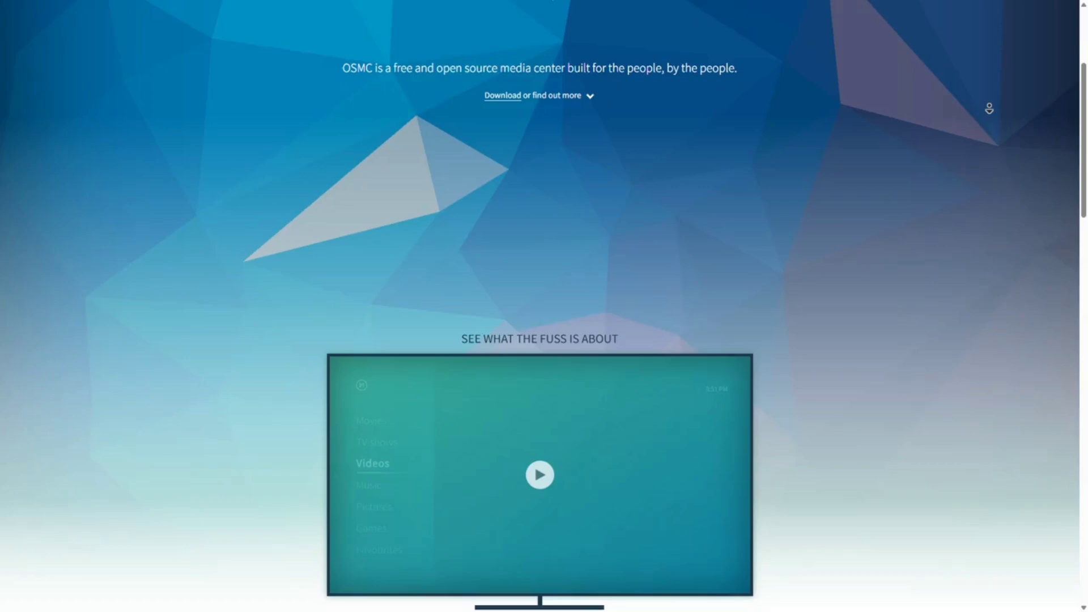
scroll(down, 3)
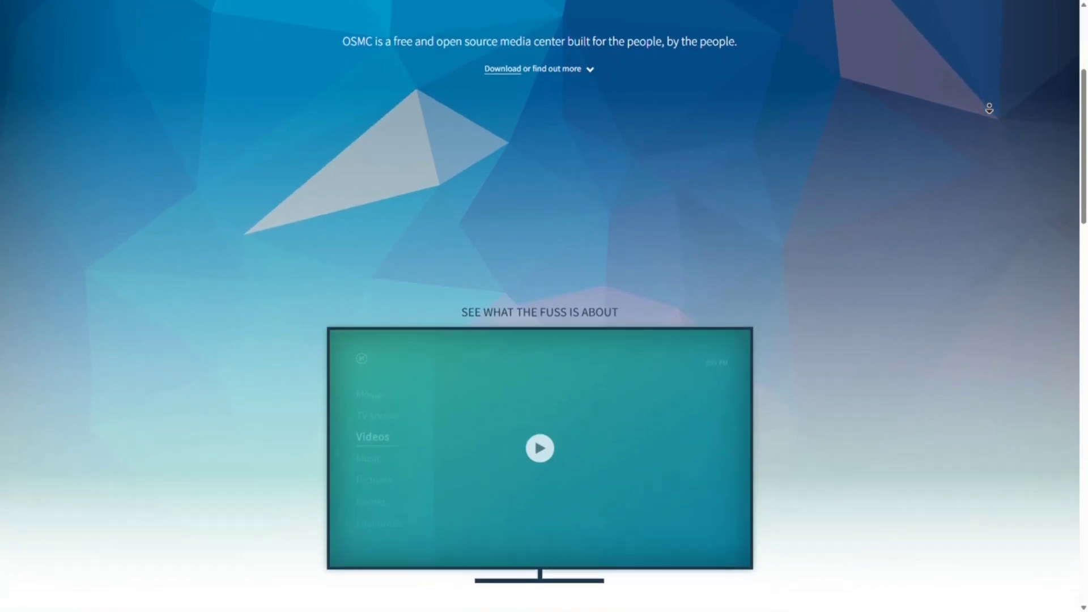
scroll(down, 3)
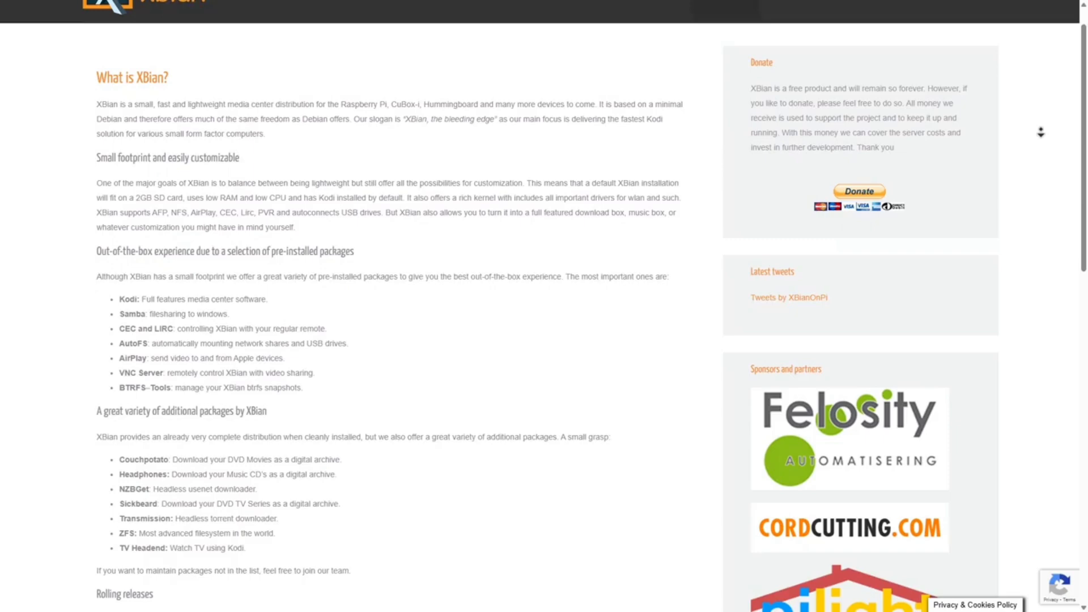
Scroll the 'What is XBian?' page through the feature overview to the rolling releases and Snapshots sections
scroll(down, 3)
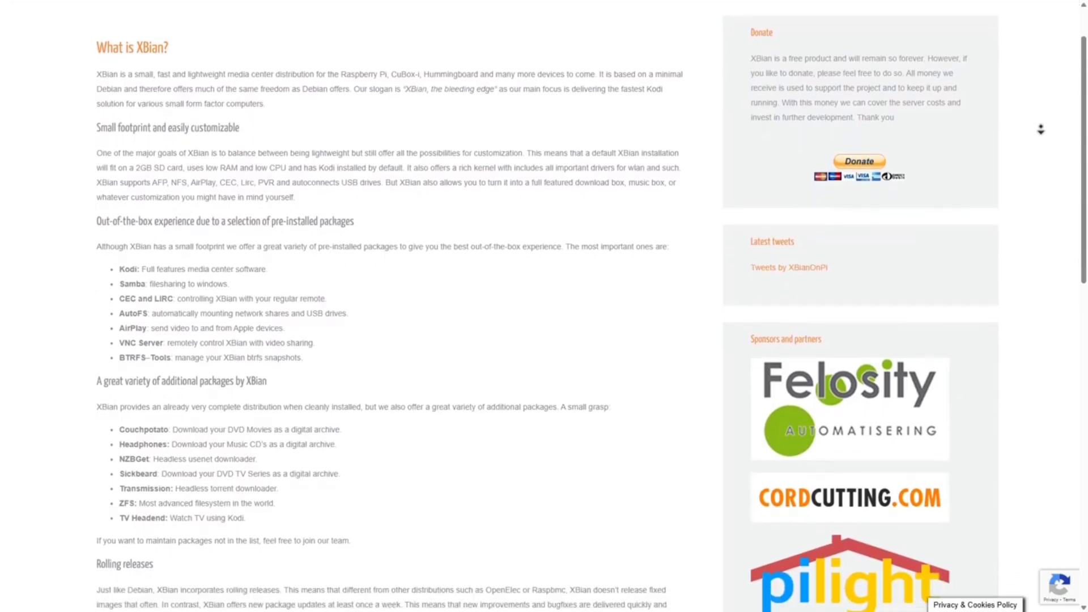
scroll(down, 3)
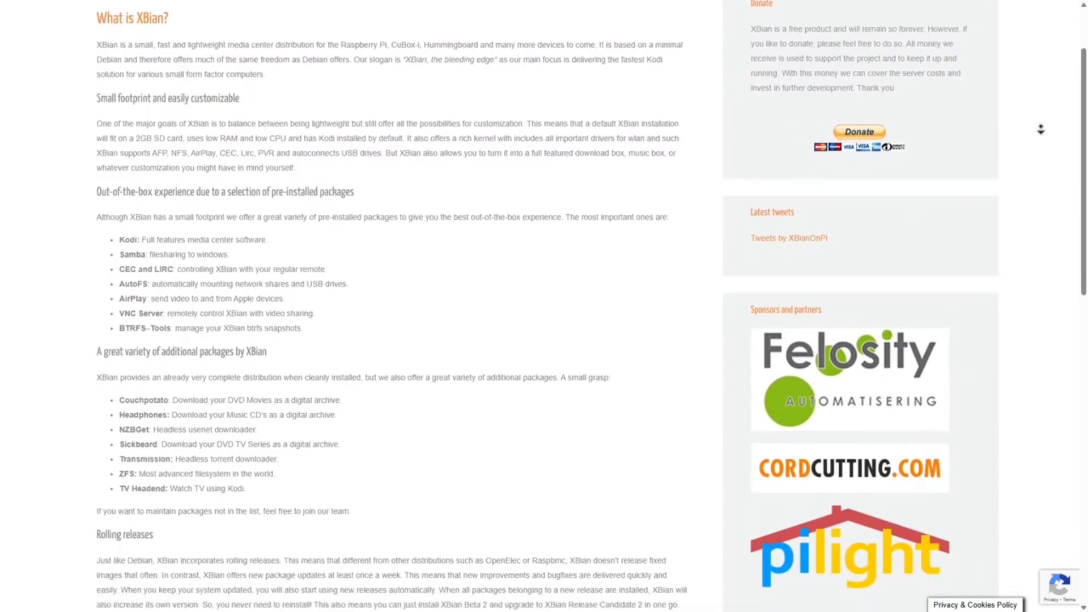
scroll(down, 3)
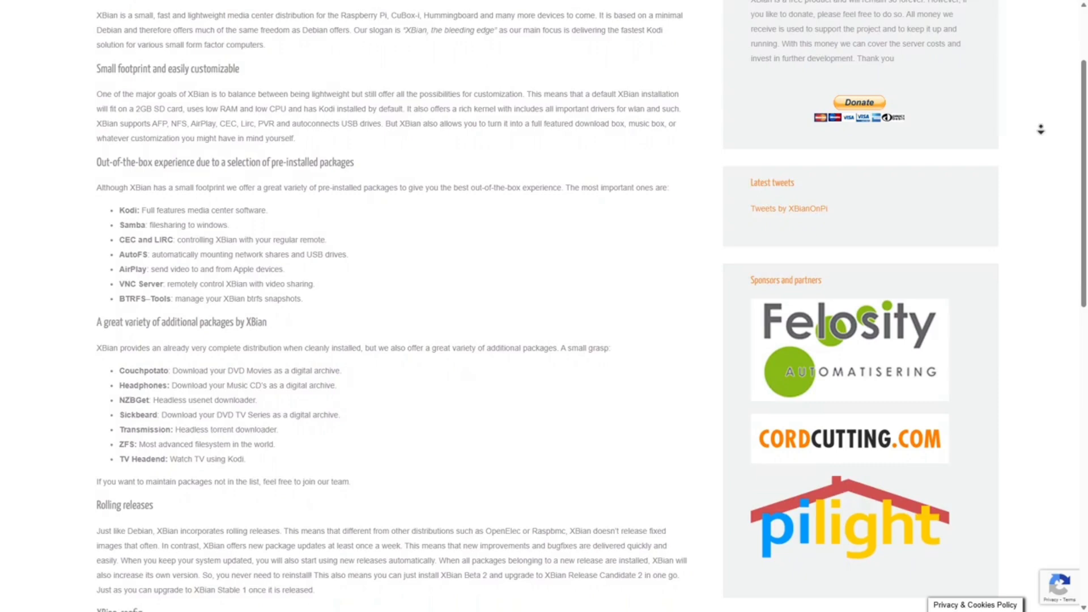
scroll(down, 3)
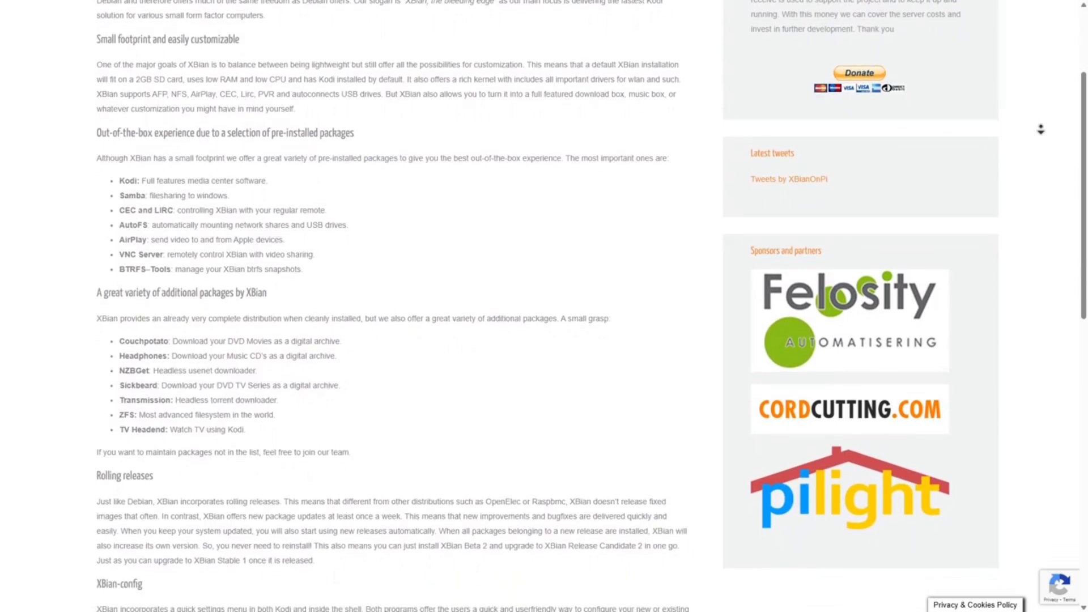
scroll(down, 3)
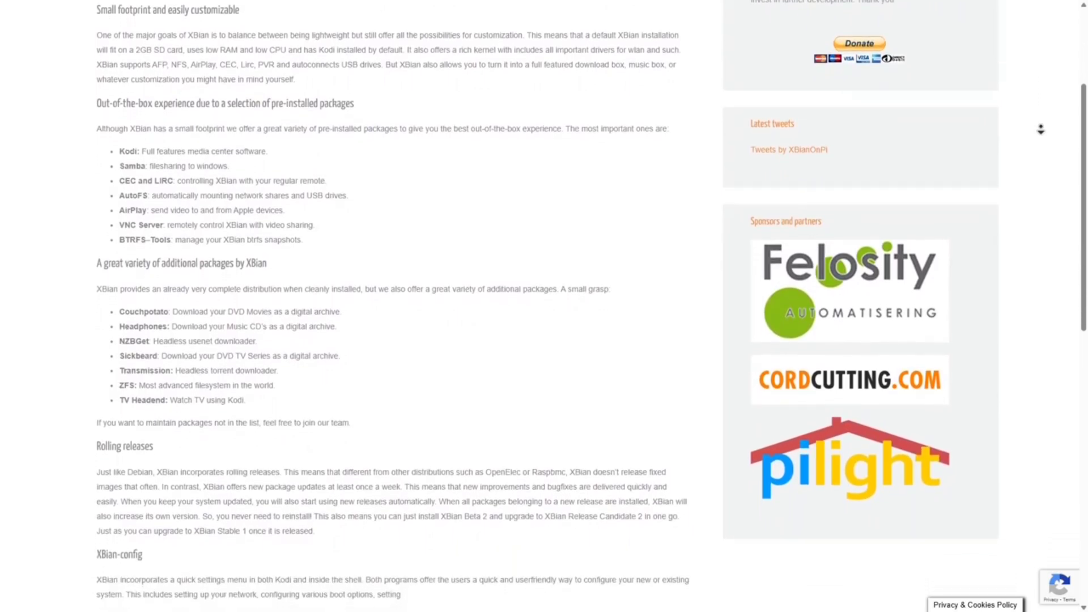
scroll(down, 3)
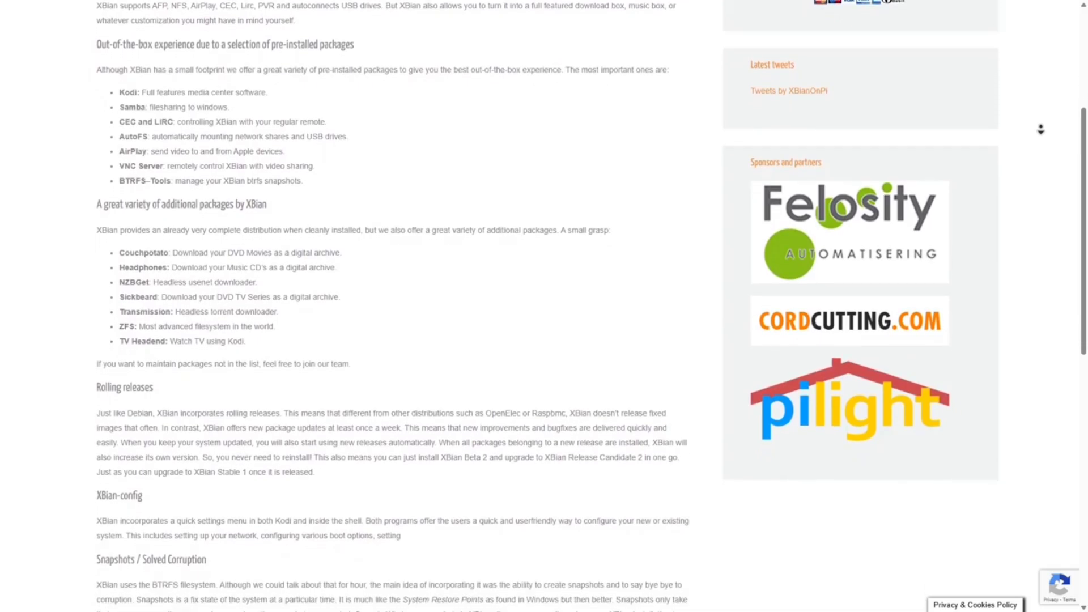
scroll(down, 3)
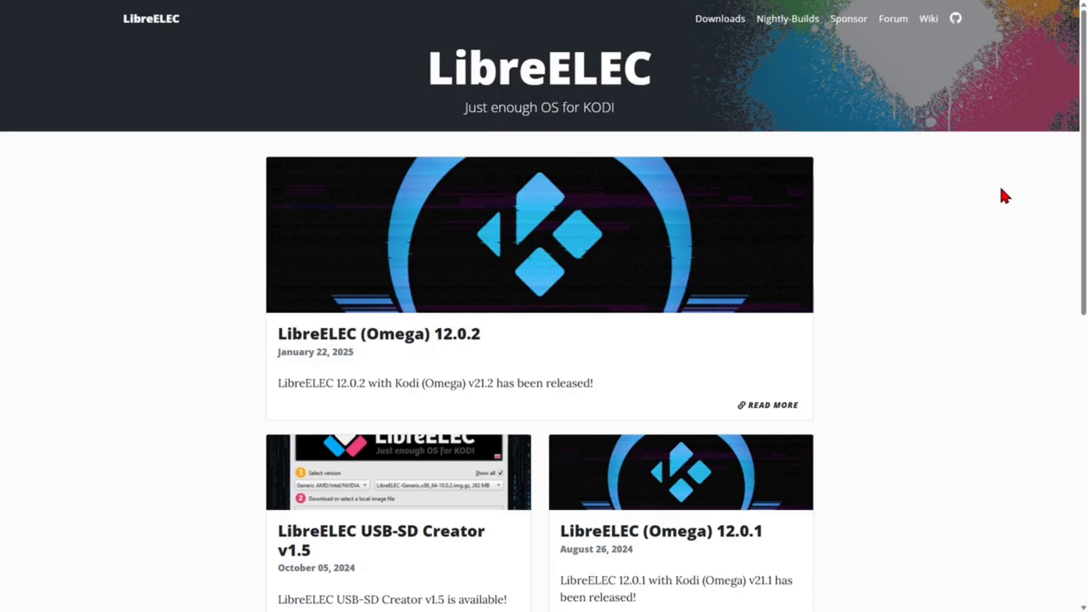
mouse_move(999, 193)
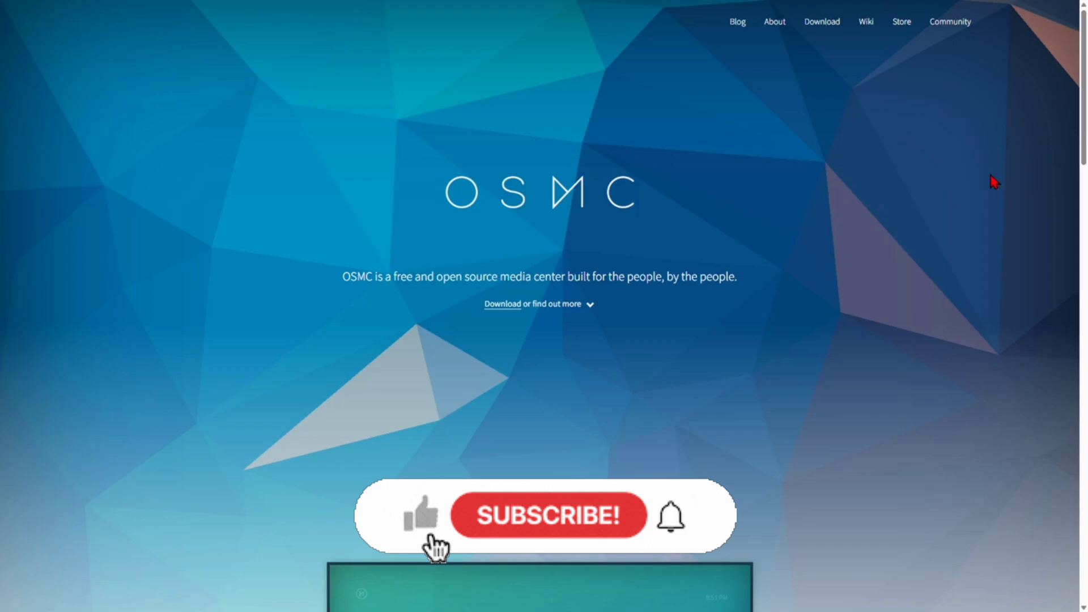
Switch back to the OSMC tab showing the top of its homepage
click(419, 515)
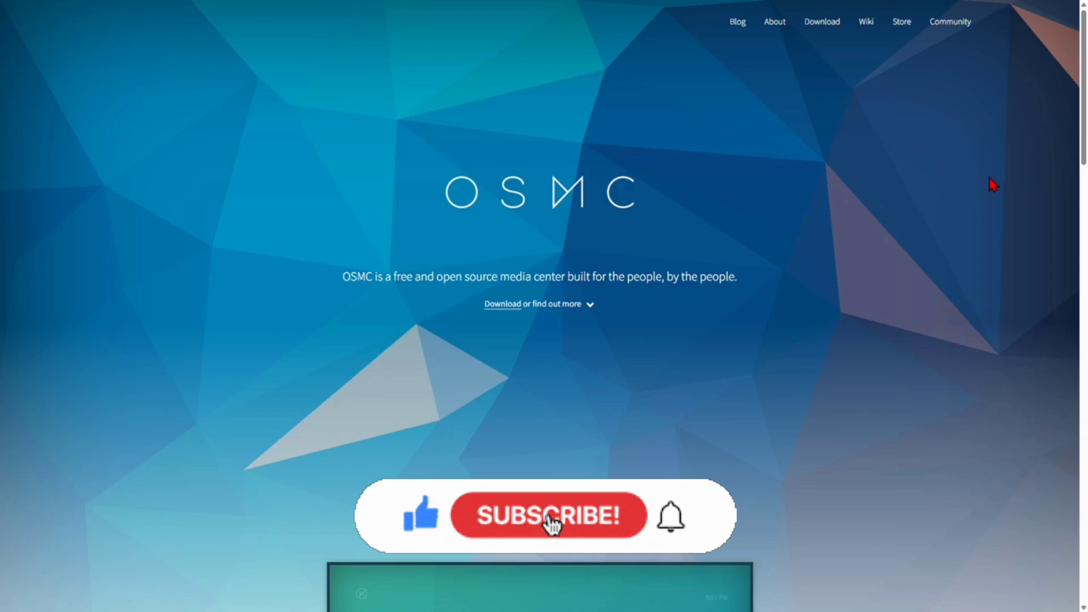